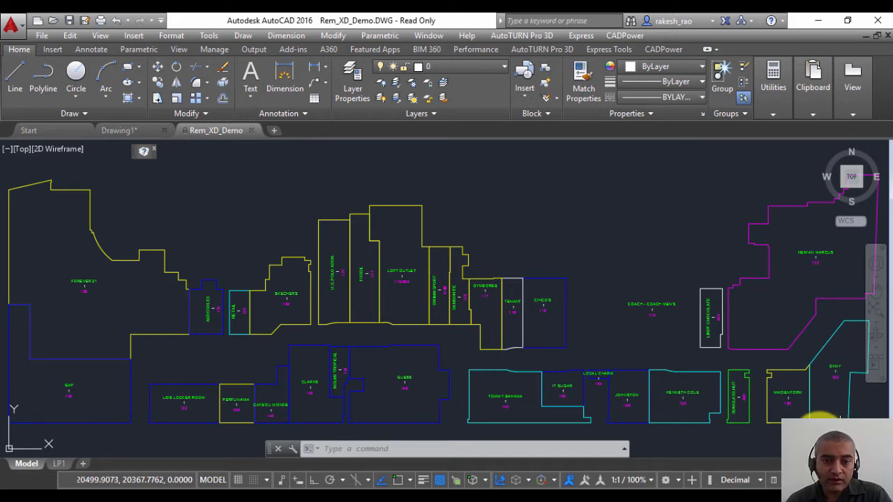
mouse_move(398, 293)
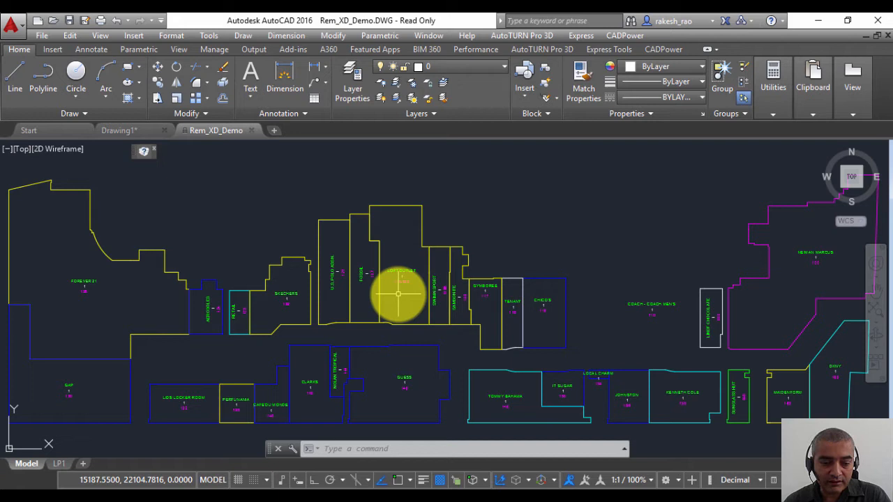
- Start the XDLIST command to list a suite object's extended entity data
type("xdlist")
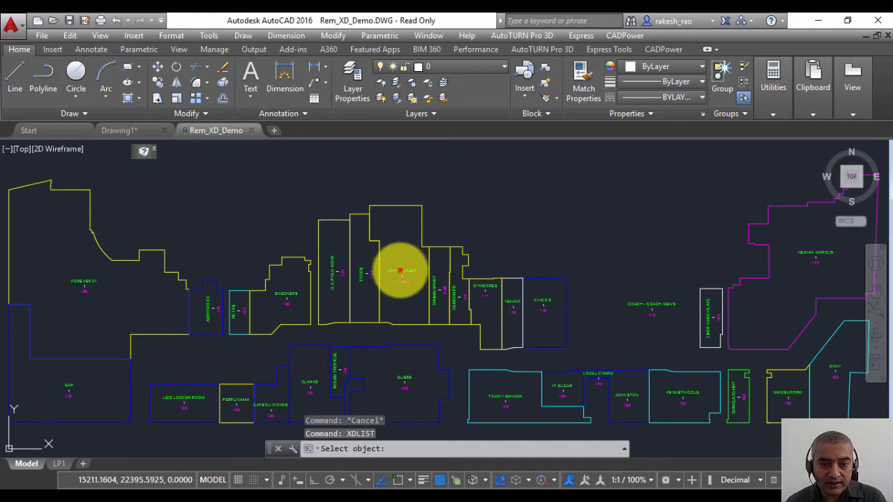
- Enter SUITE_INFO as the application name and review the LOFT OUTLET data, including 115.500
type("s")
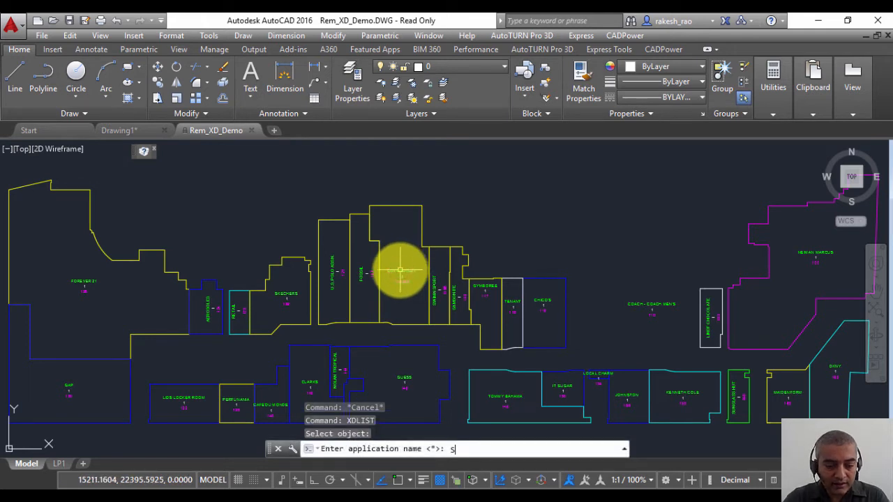
type("UITE_INF")
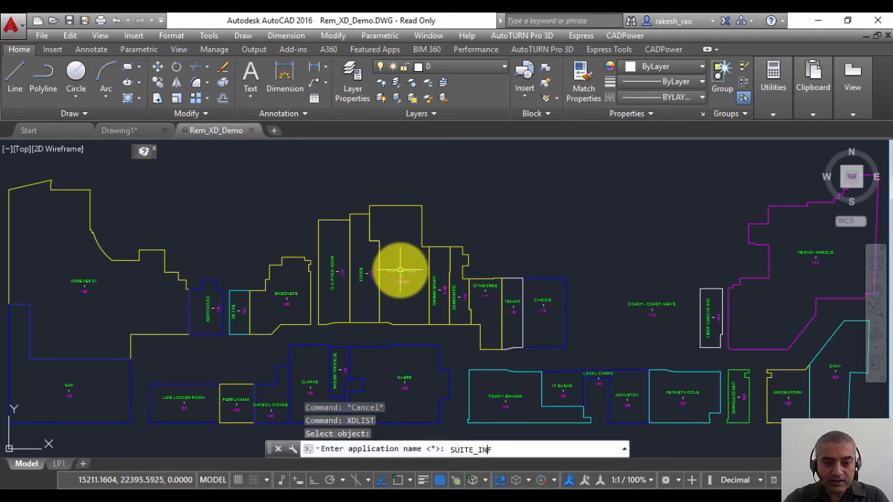
type("OO")
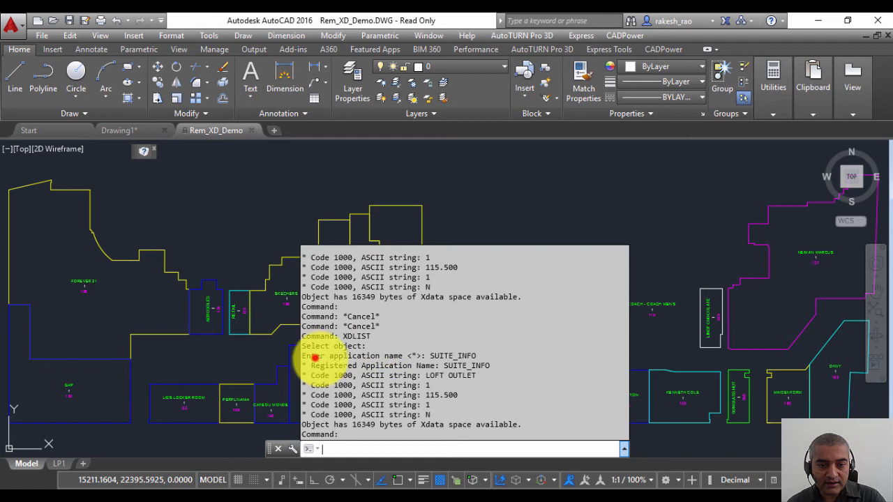
left_click_drag(314, 356, 519, 425)
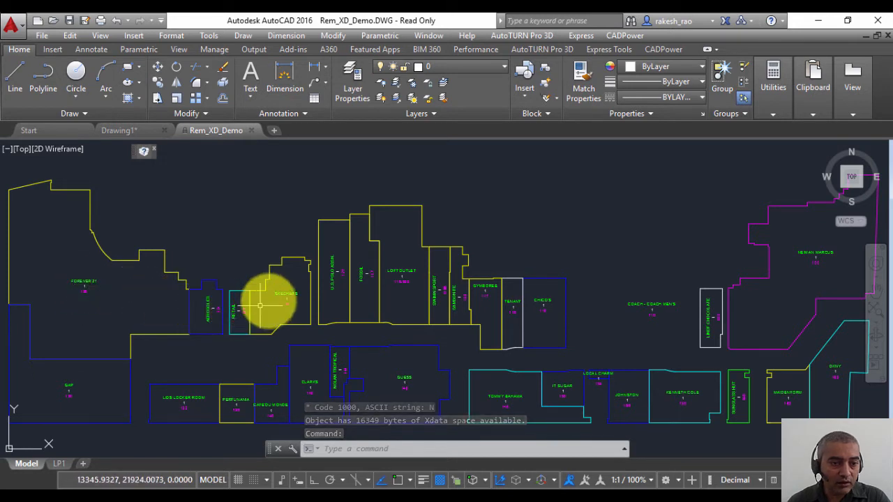
mouse_move(402, 272)
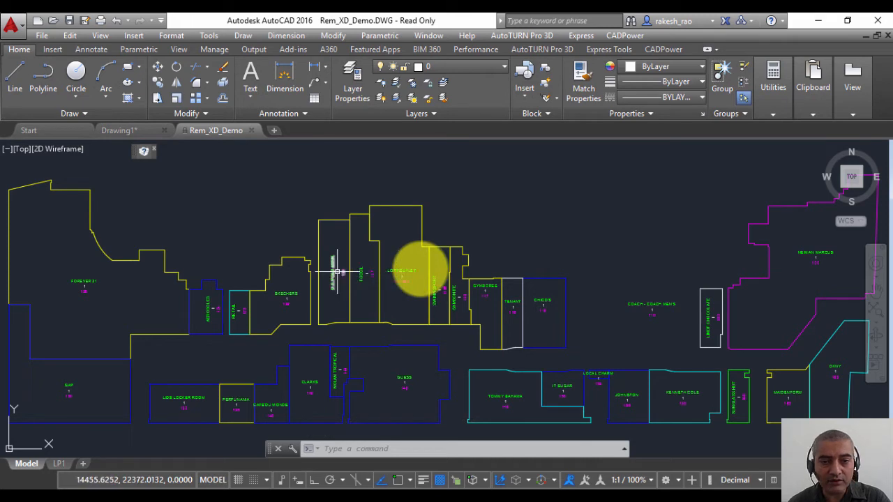
mouse_move(487, 246)
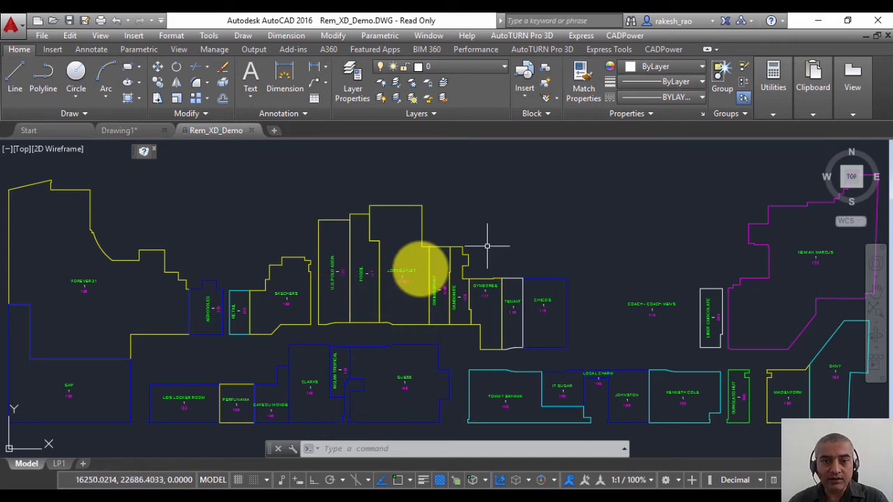
- Launch CADPower's Remove Xdata tool from the Extended Entity Data menu
left_click(625, 36)
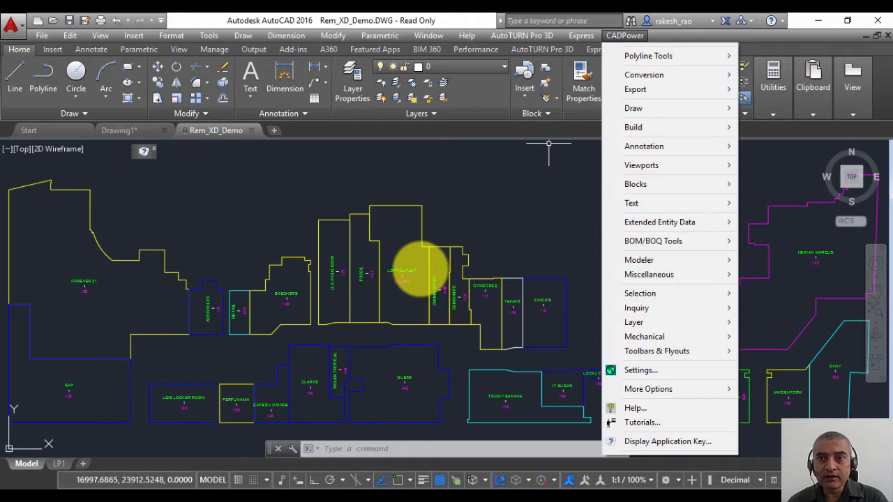
left_click(659, 222)
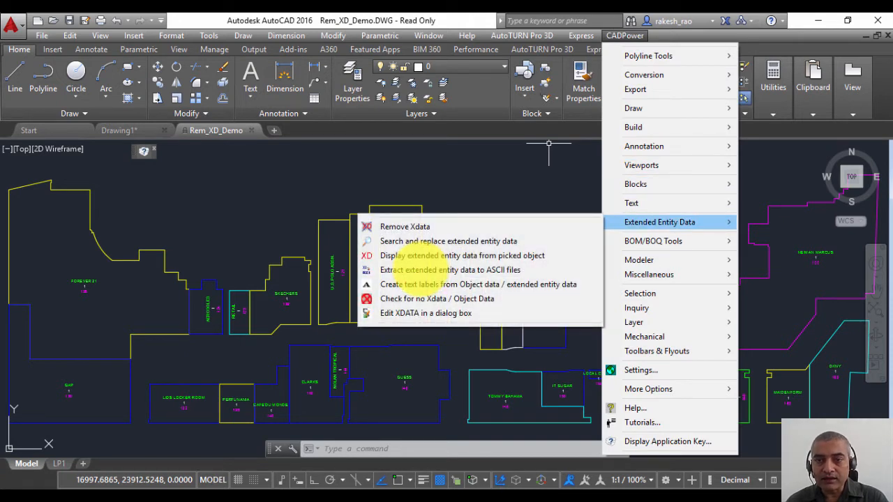
mouse_move(404, 226)
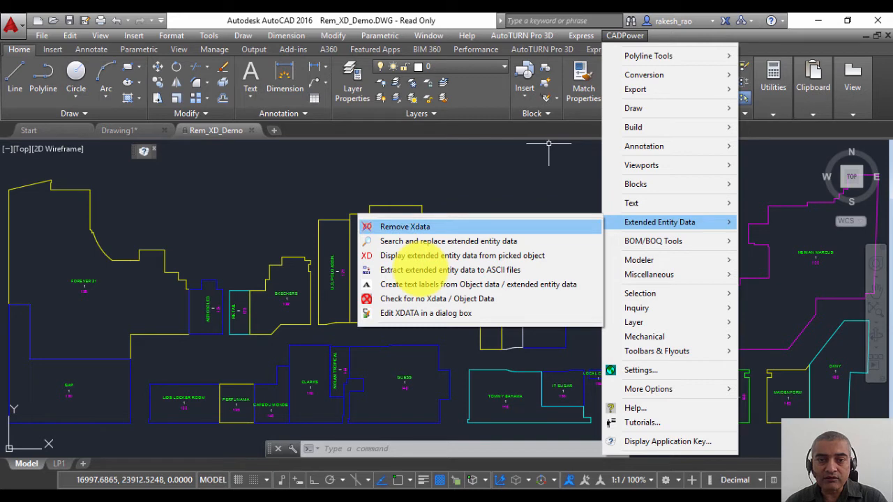
left_click(405, 226)
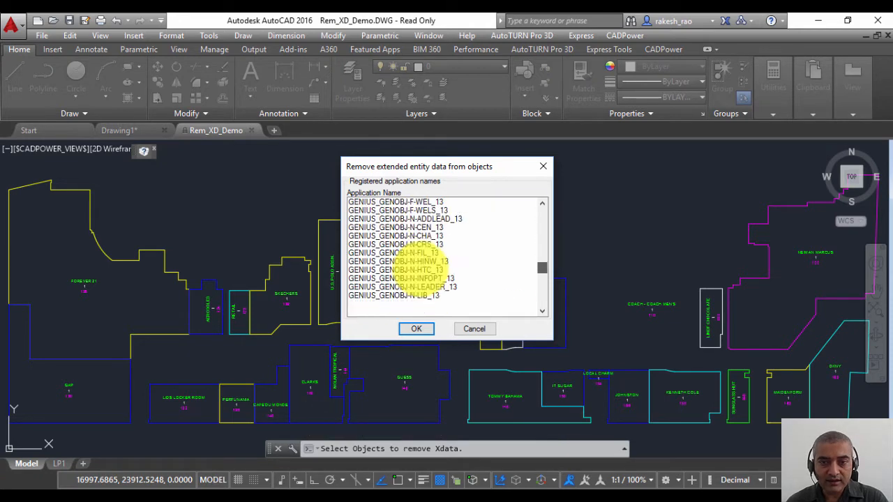
- Select SUITE_INFO as the application data to remove, bringing up Build Selection Set
scroll("down", 3)
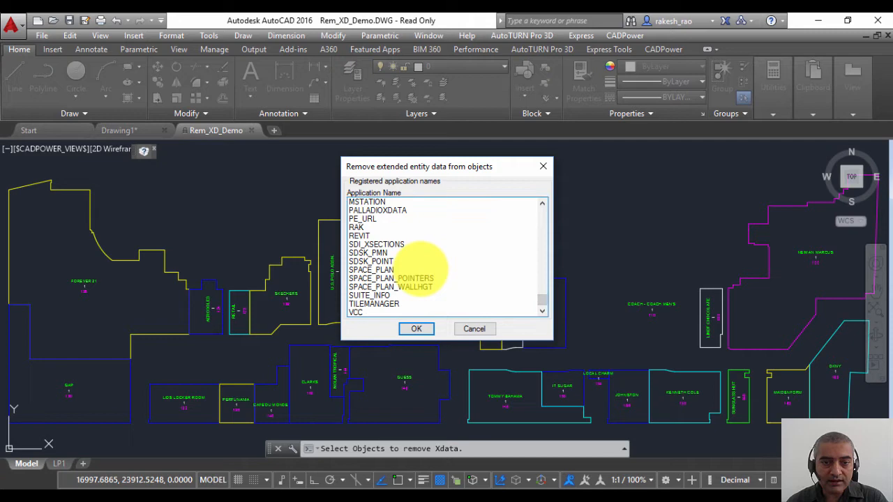
left_click(368, 296)
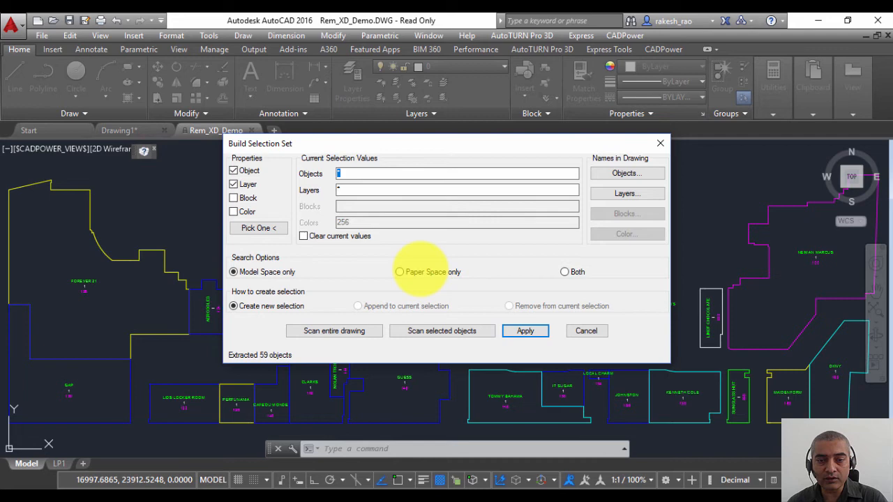
- Apply the removal to the 59 extracted floor-plan objects
left_click(525, 331)
type("x")
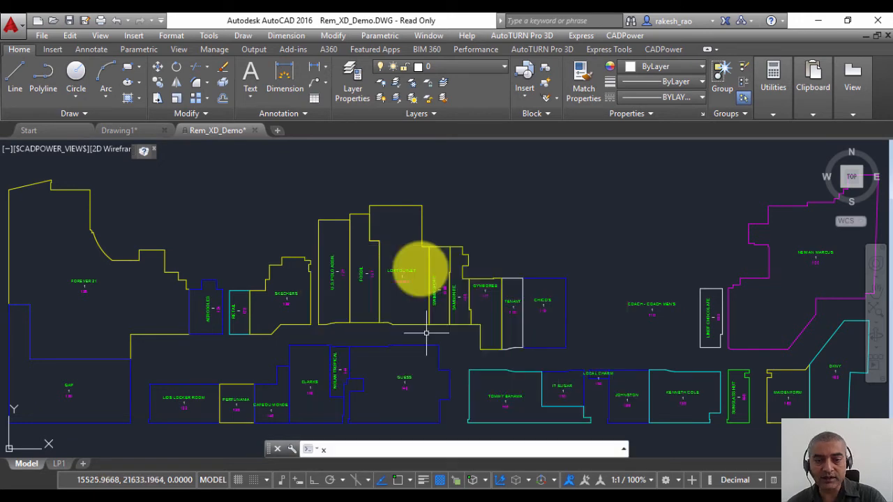
key("Return")
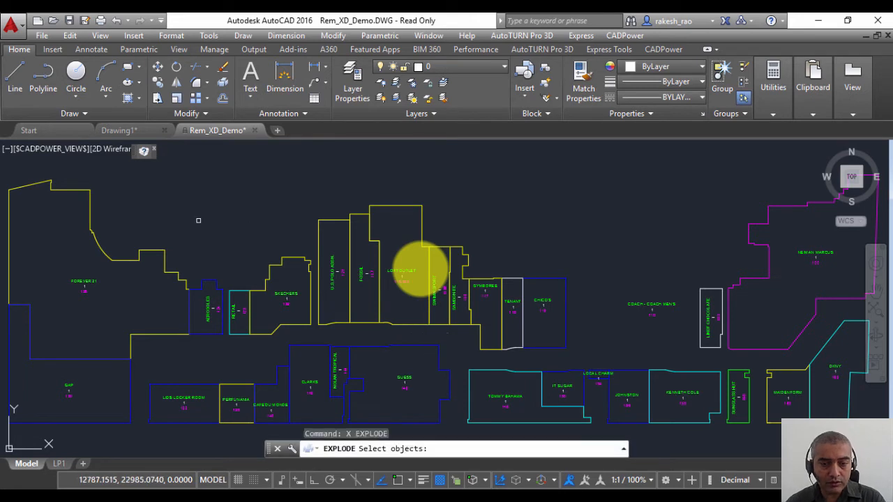
type("x")
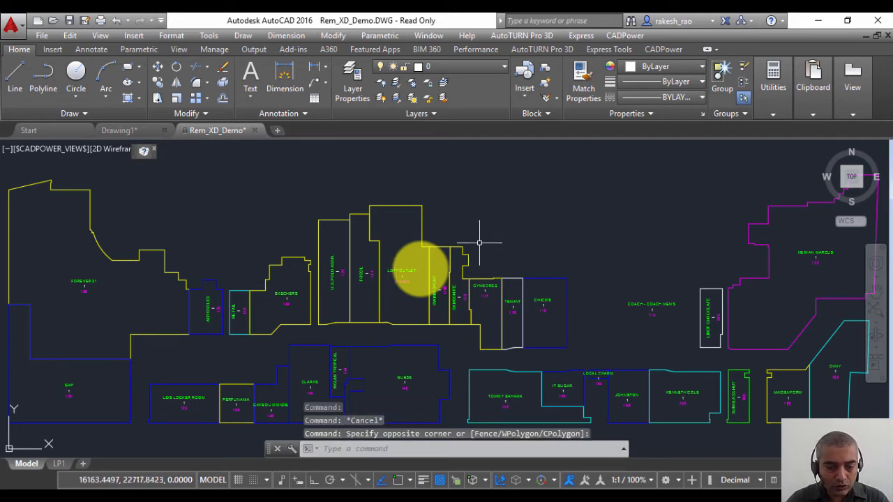
type("x")
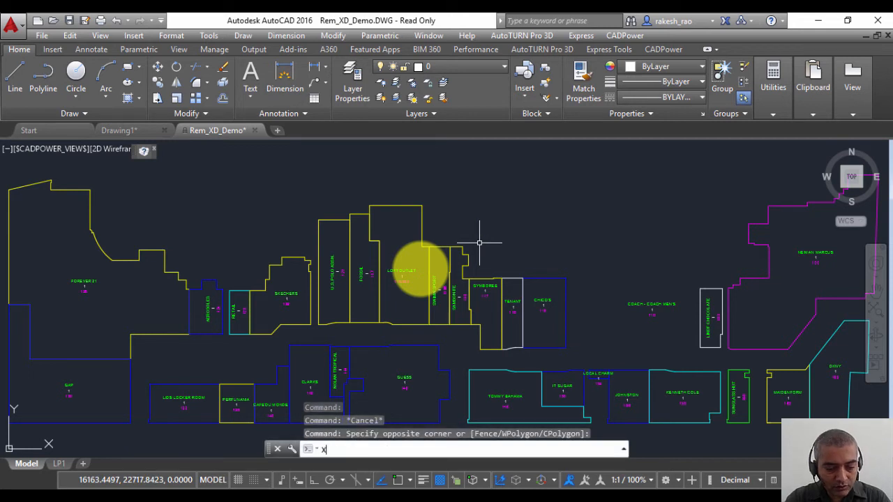
type("s")
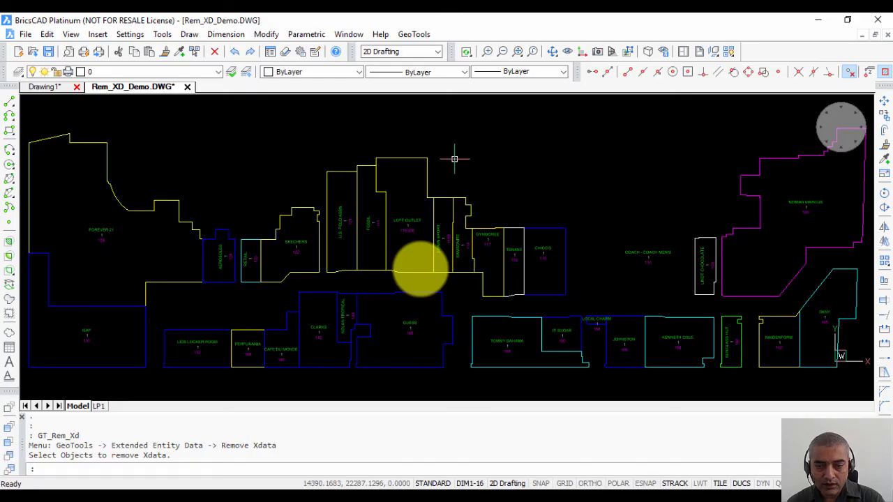
mouse_move(389, 98)
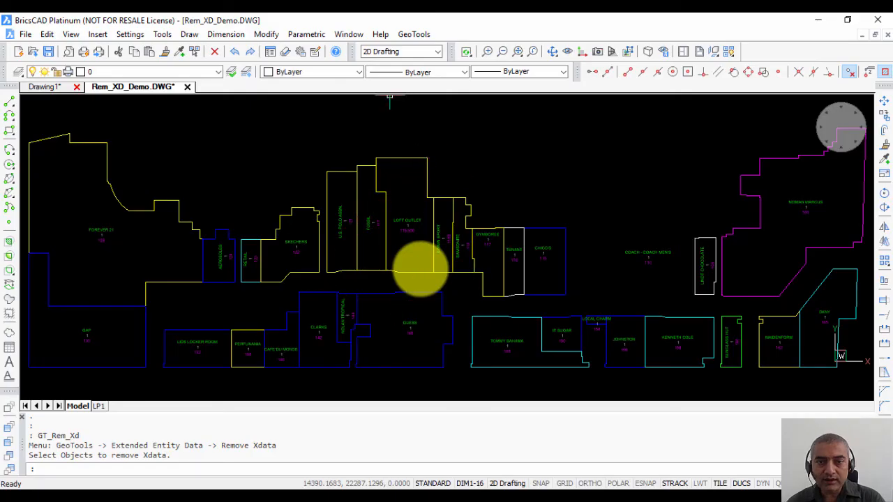
- Launch GeoTools Remove Xdata in BricsCAD and choose the application name to remove
left_click(413, 34)
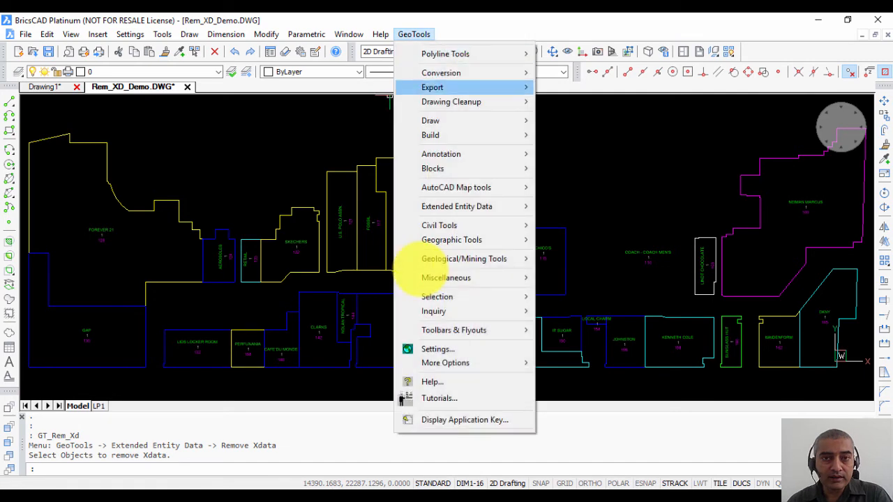
mouse_move(456, 207)
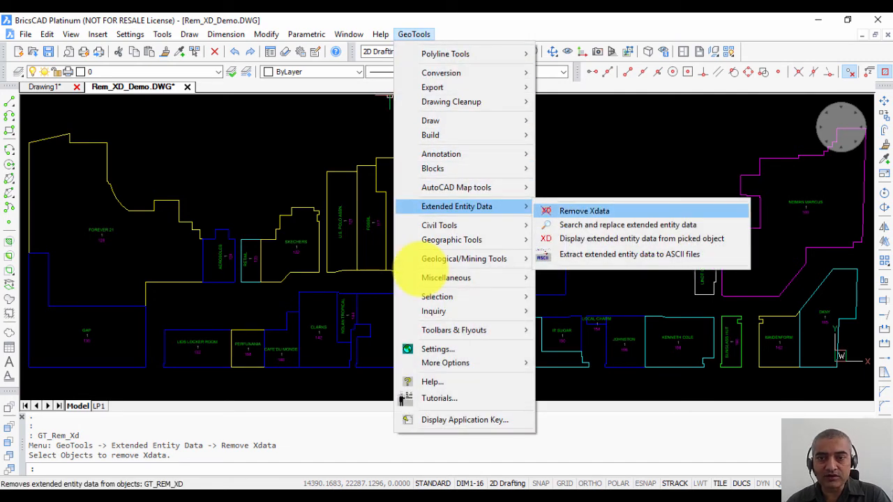
left_click(584, 211)
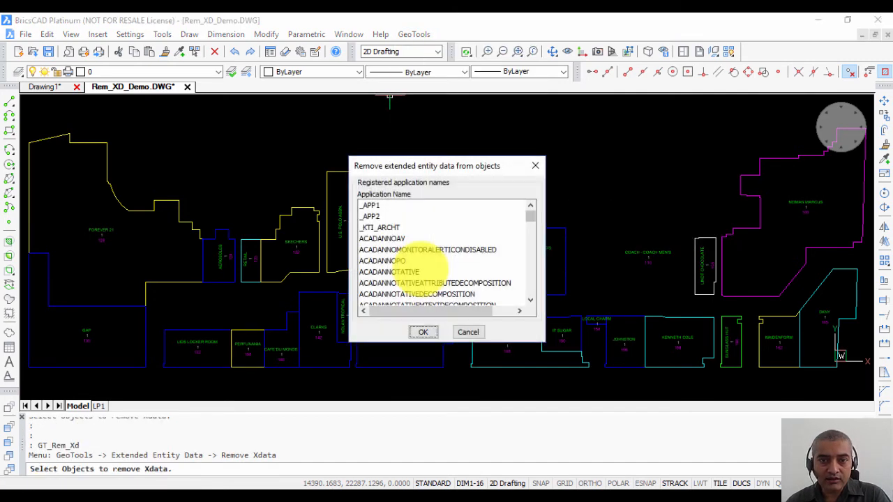
left_click(467, 332)
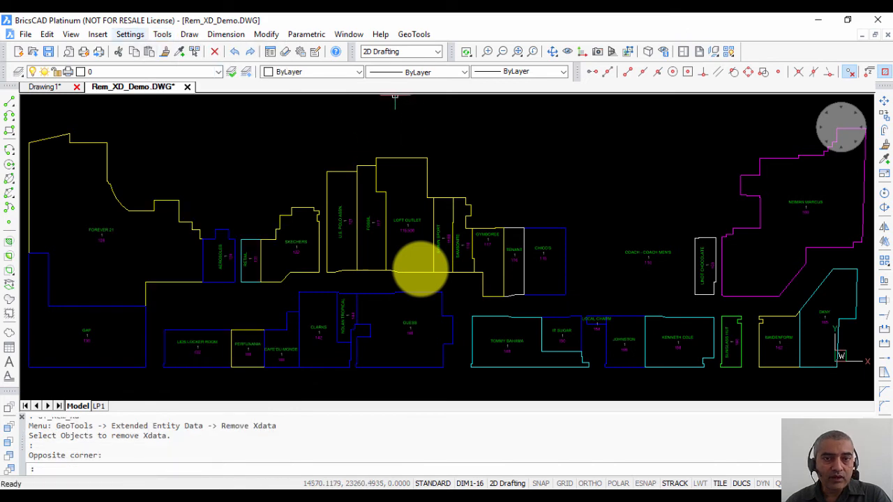
- View the LOFT OUTLET suite's SUITE_INFO data in BricsCAD's entity data editor, then close it
left_click(162, 33)
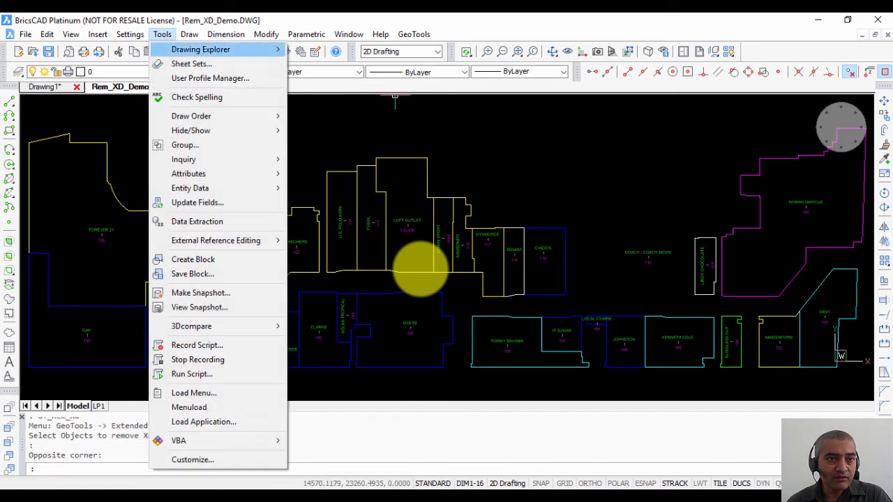
mouse_move(190, 187)
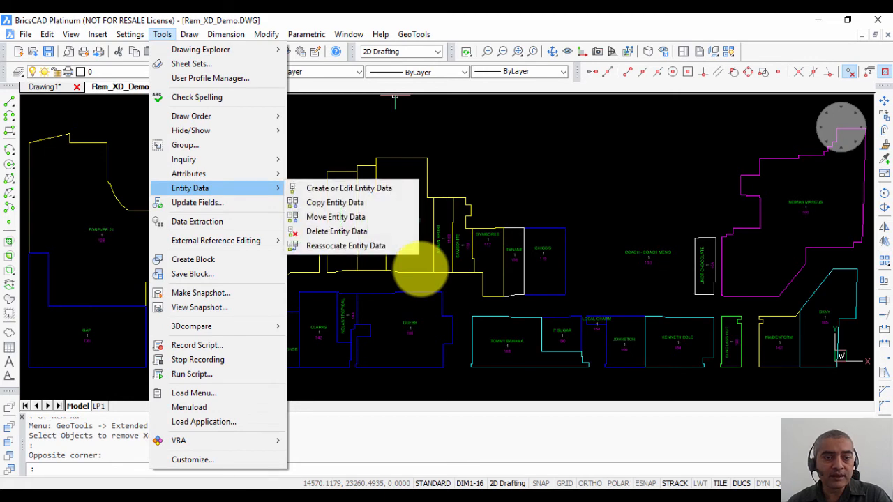
left_click(337, 232)
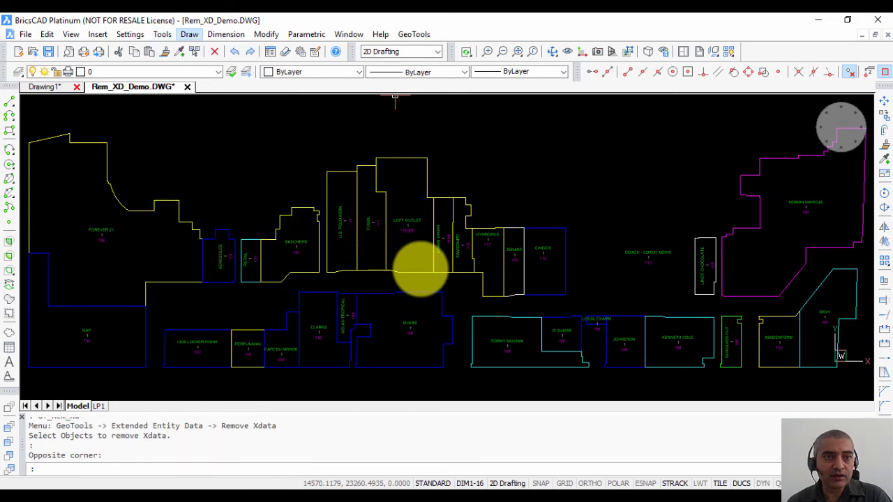
left_click(162, 33)
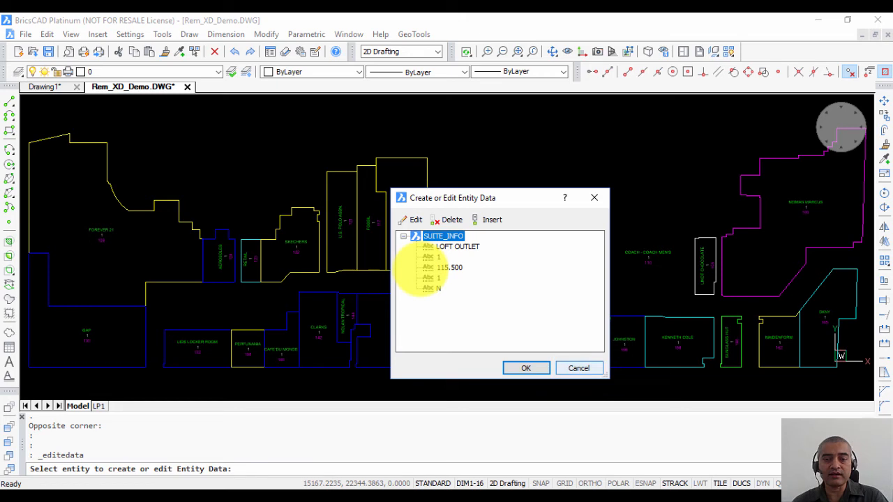
left_click(162, 34)
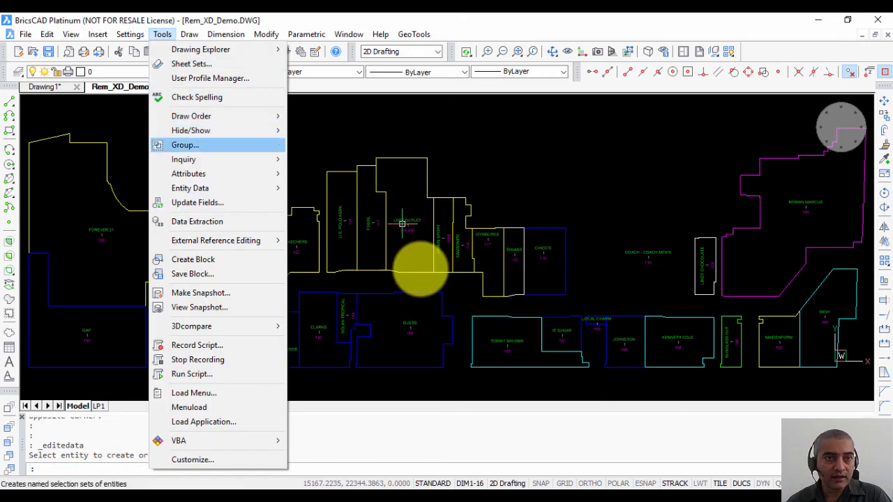
mouse_move(190, 187)
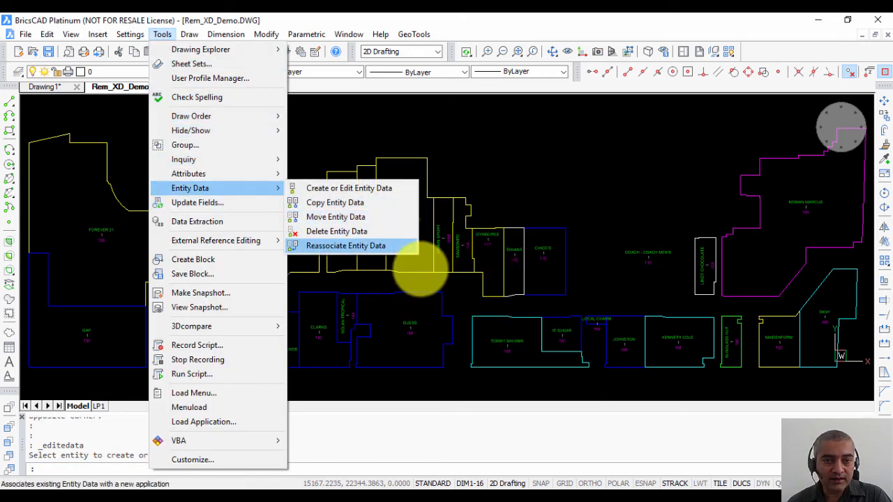